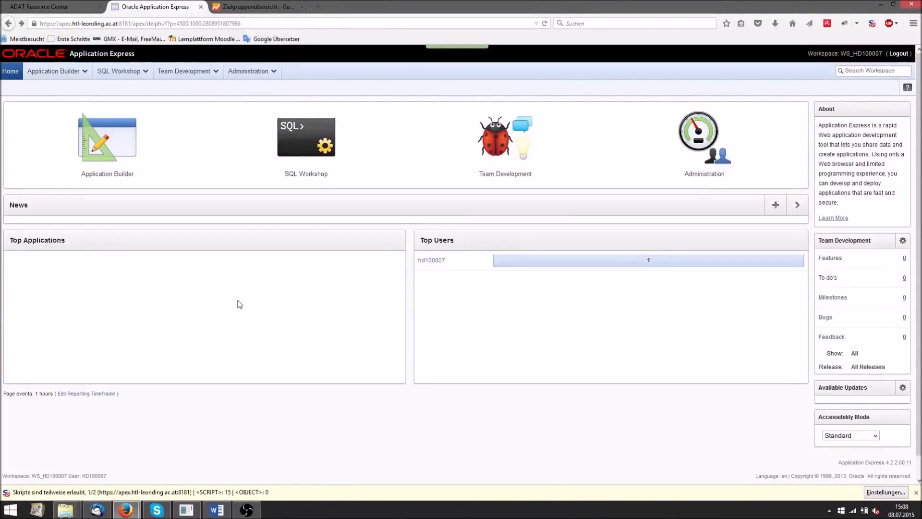
mouse_move(125, 284)
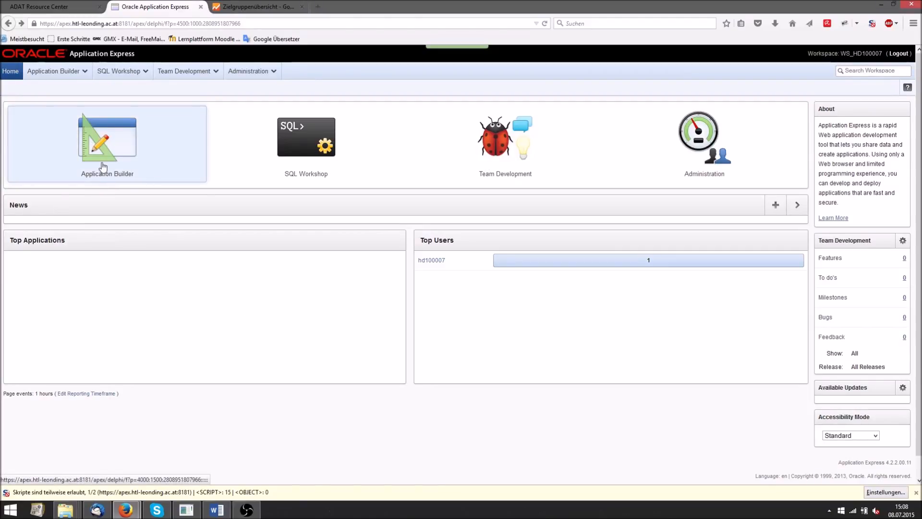
Open application 212 ArztpraxisMobile for editing from the Application Builder
left_click(107, 144)
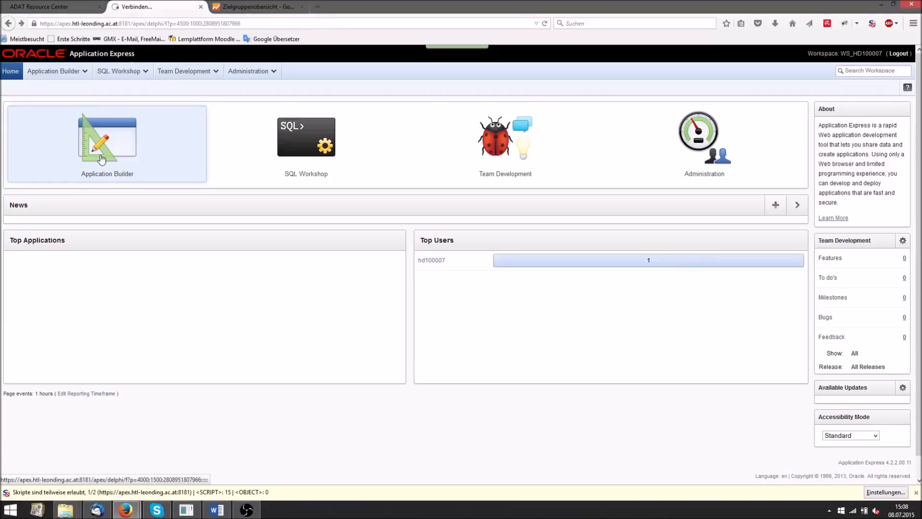
left_click(107, 138)
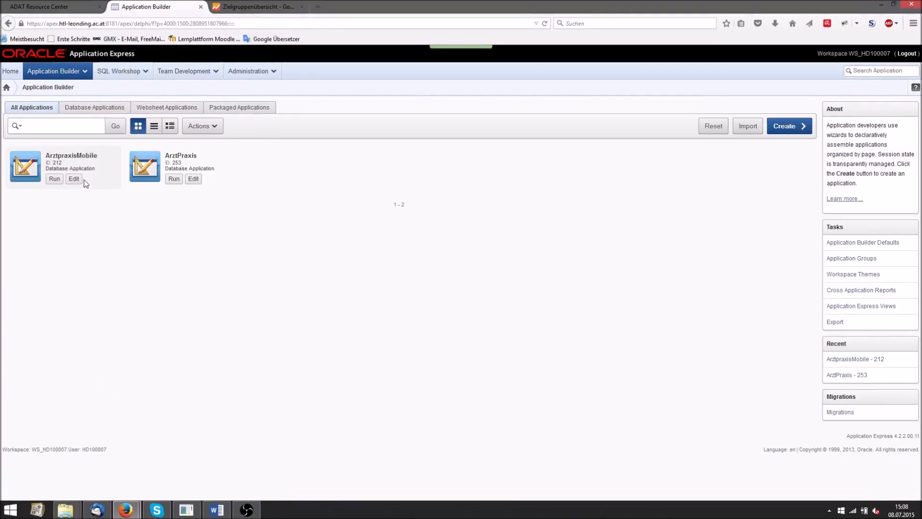
left_click(74, 179)
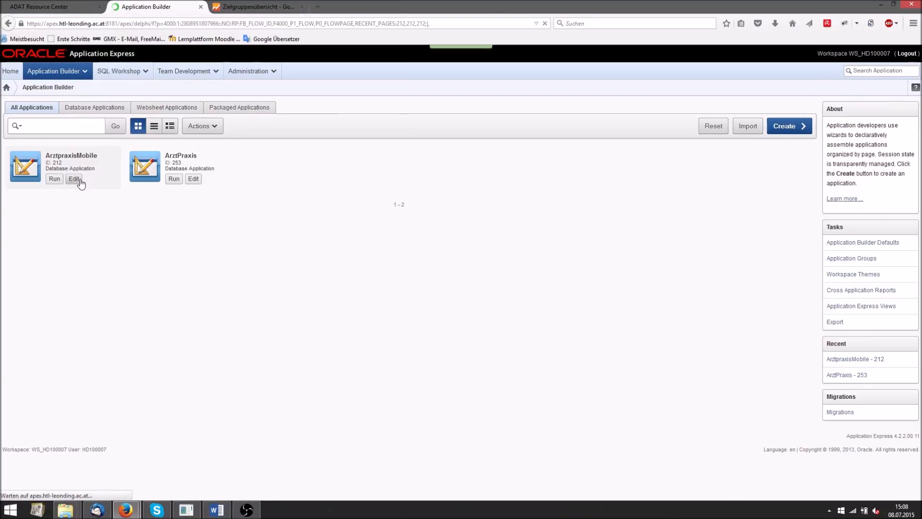
left_click(75, 179)
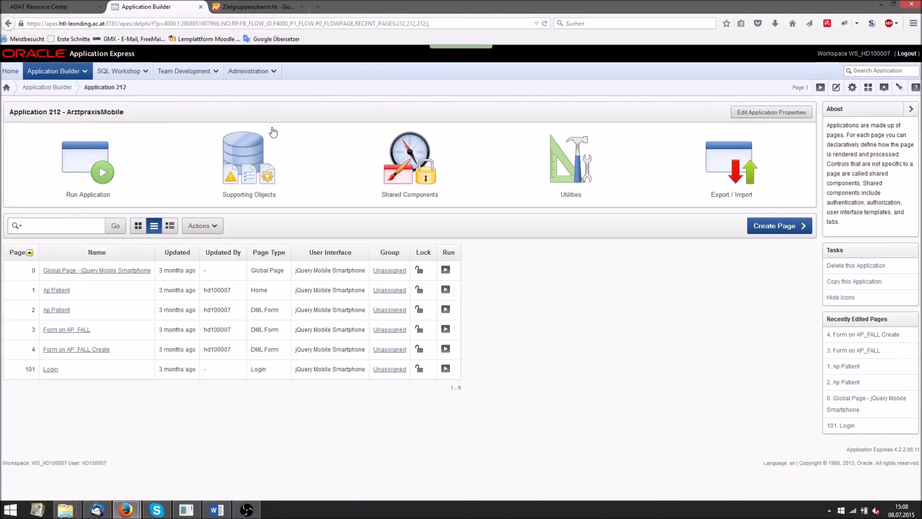
left_click(410, 159)
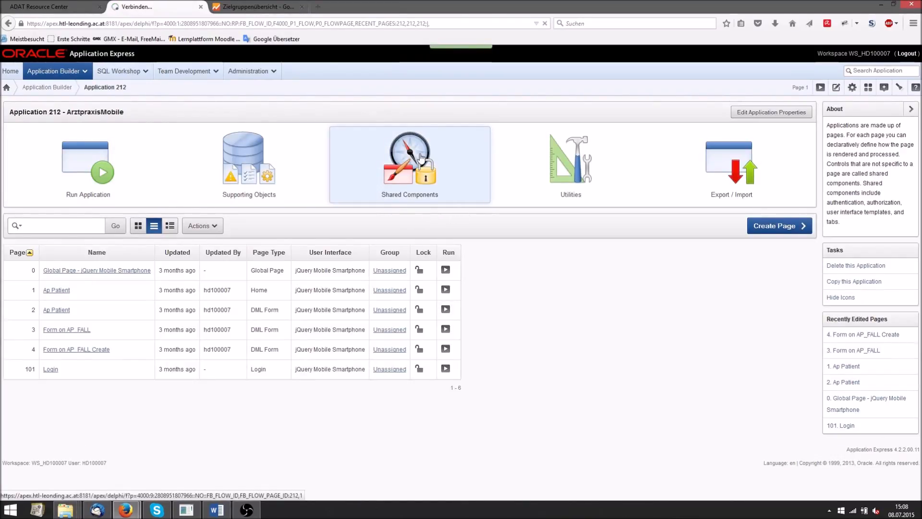
Open the jQuery Mobile Smartphone theme's Page template via Shared Components > Templates
left_click(409, 158)
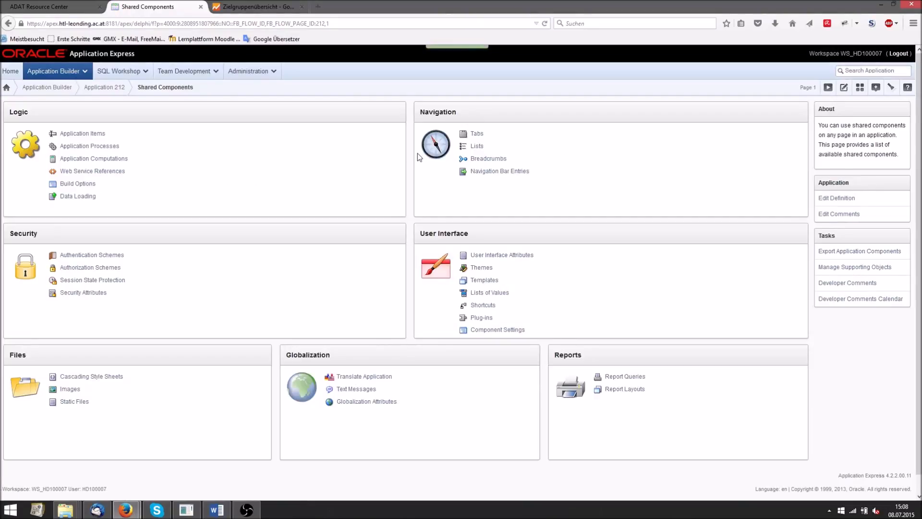
mouse_move(435, 232)
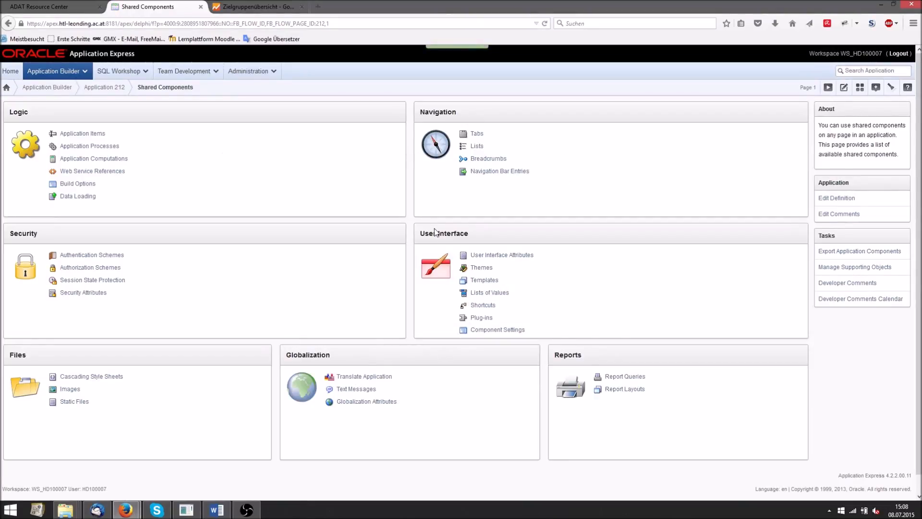
mouse_move(484, 280)
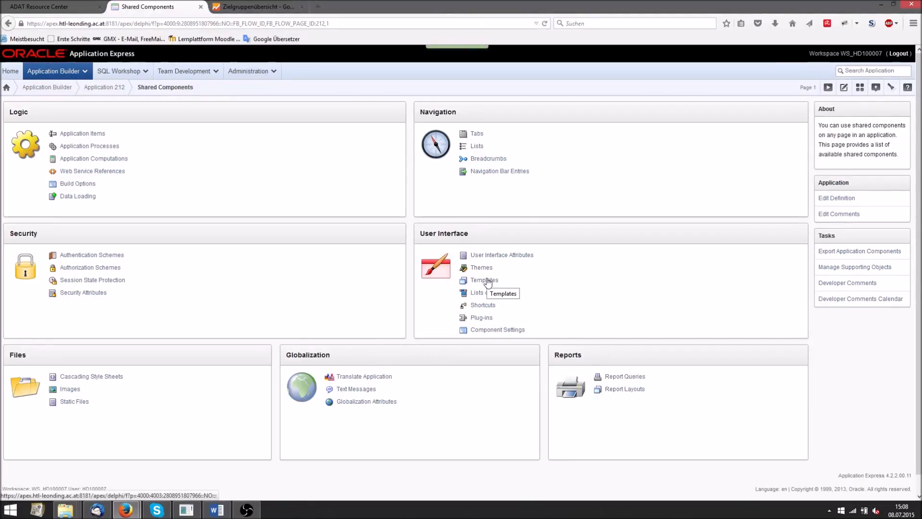
left_click(484, 280)
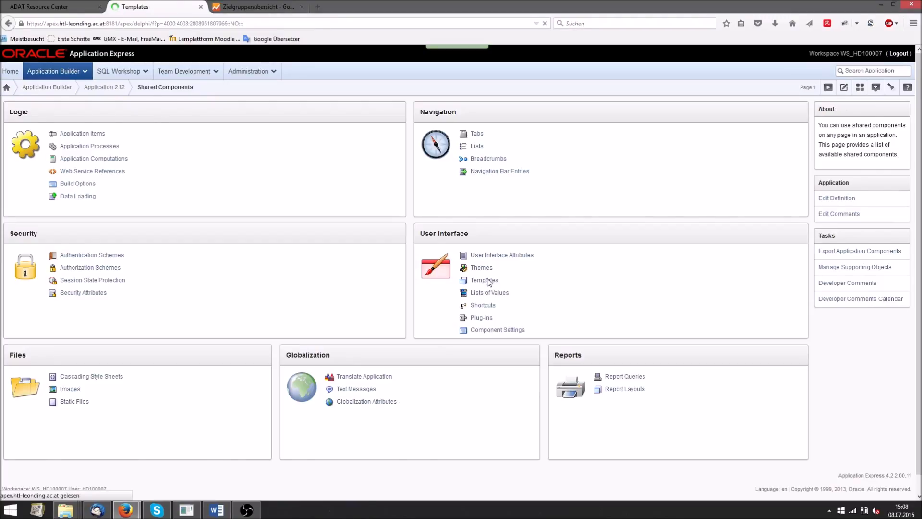
left_click(484, 279)
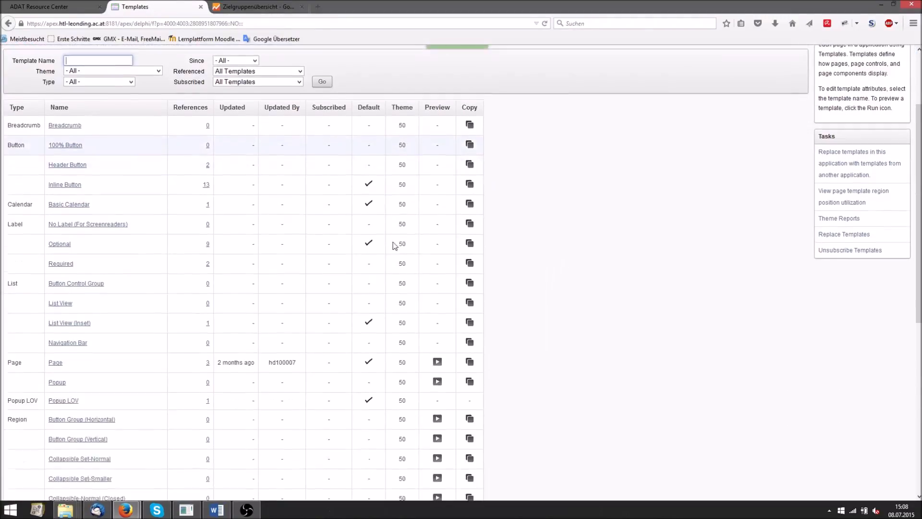
scroll("down", 3)
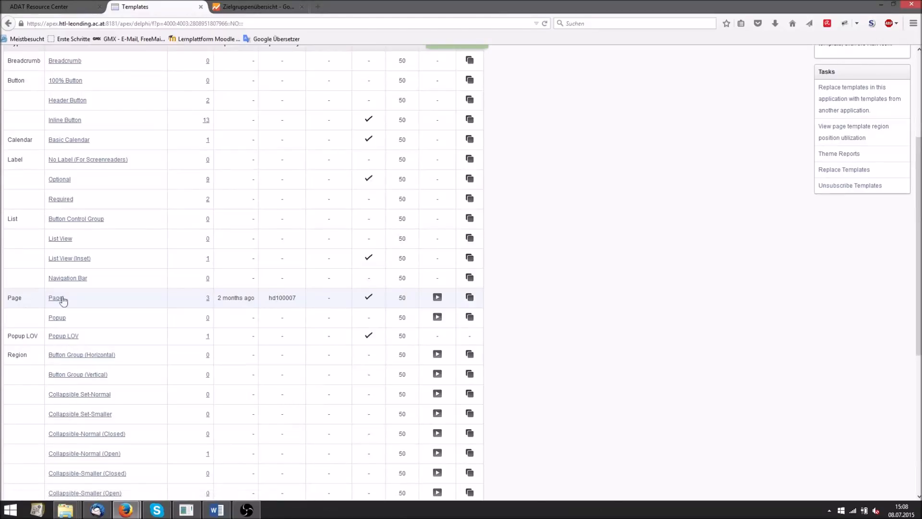
left_click(54, 298)
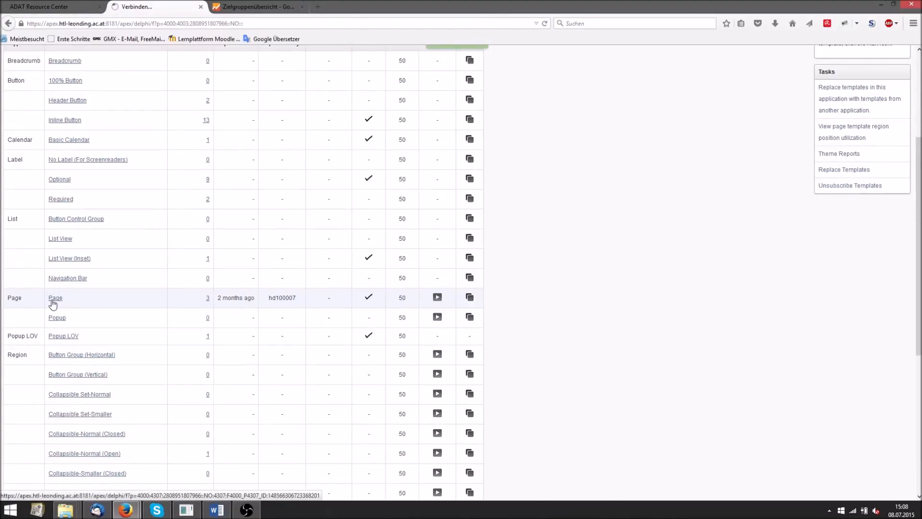
left_click(54, 298)
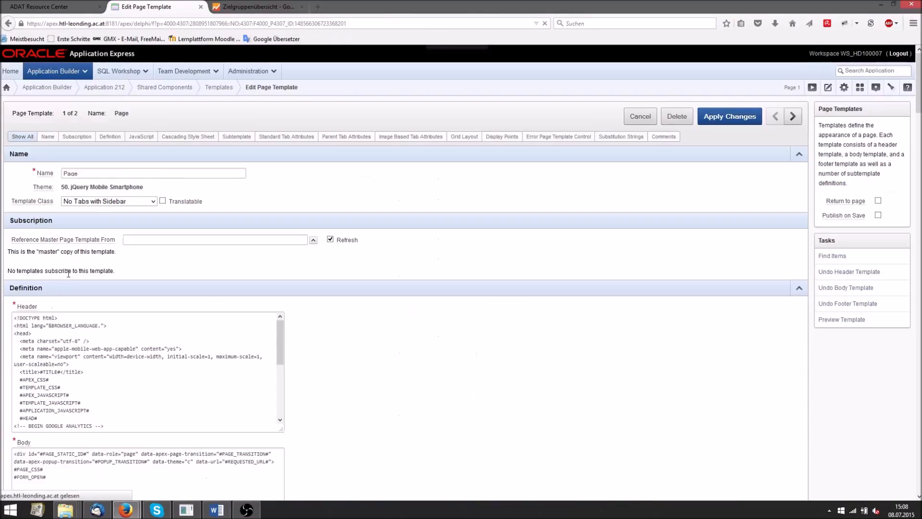
scroll("down", 3)
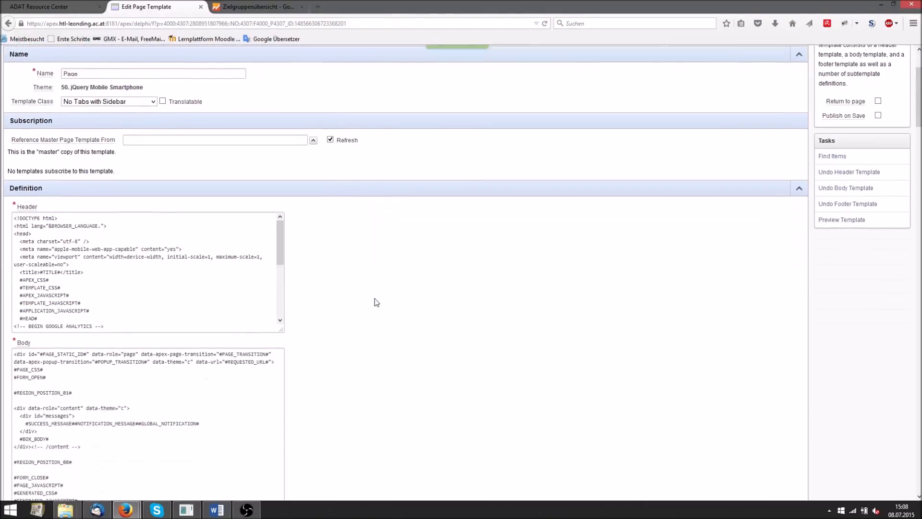
scroll("down", 3)
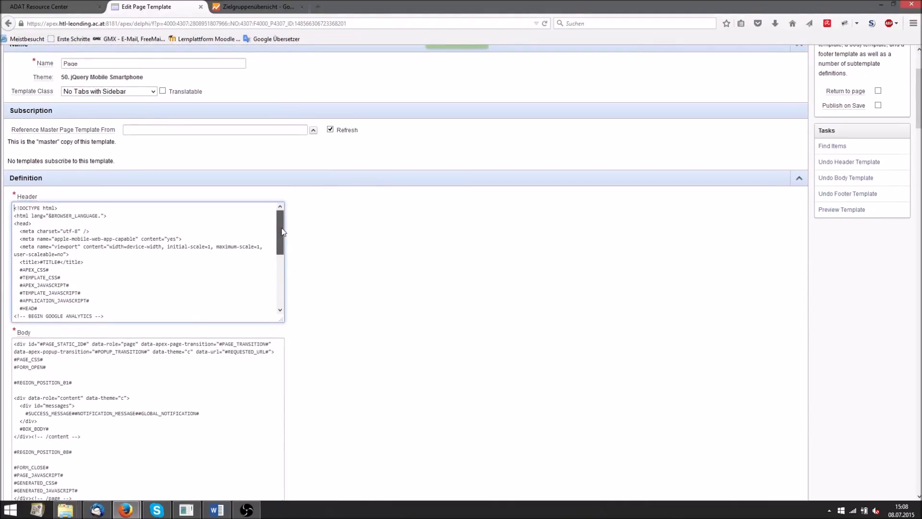
scroll("down", 3)
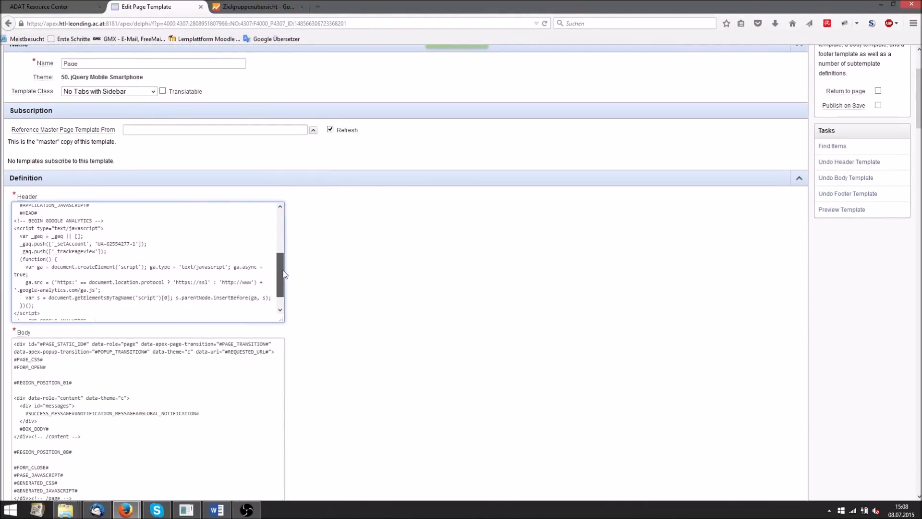
scroll("down", 3)
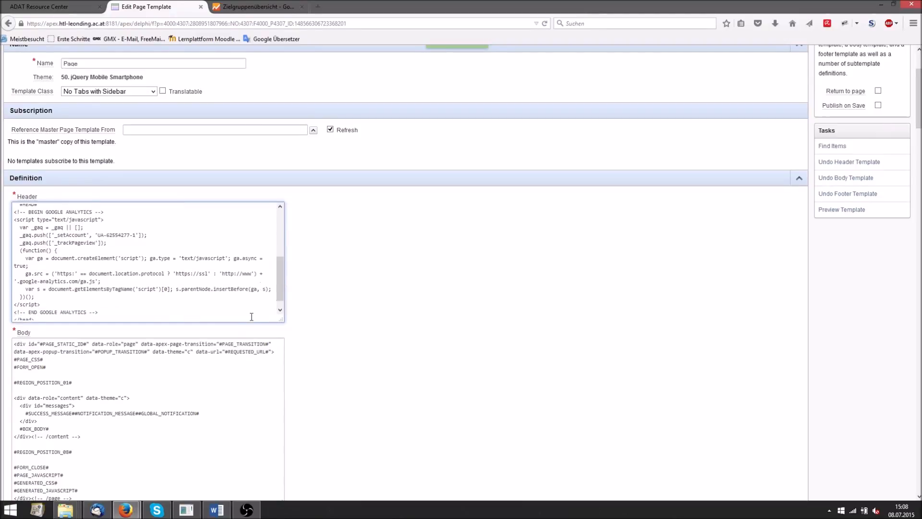
left_click_drag(14, 219, 67, 289)
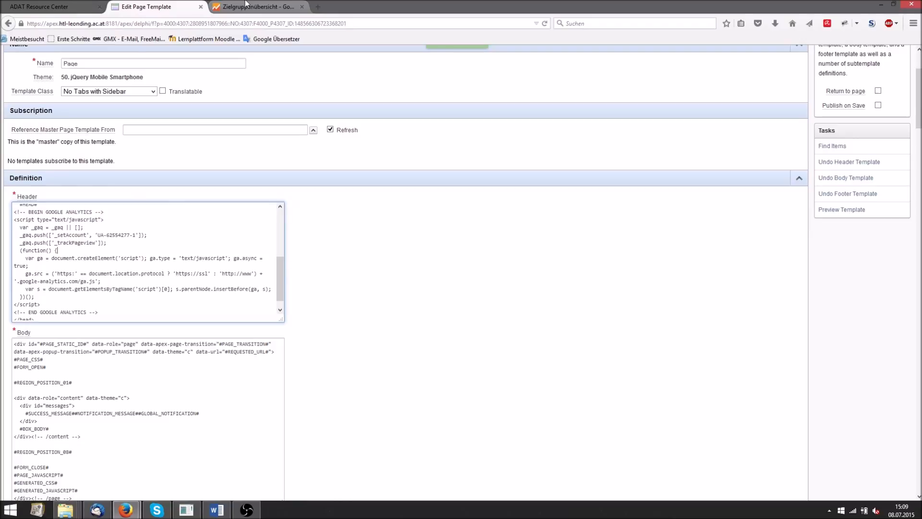
Switch to Google Analytics and open Verwalten for the Apex Artzpraxis mobile Website property
left_click(256, 7)
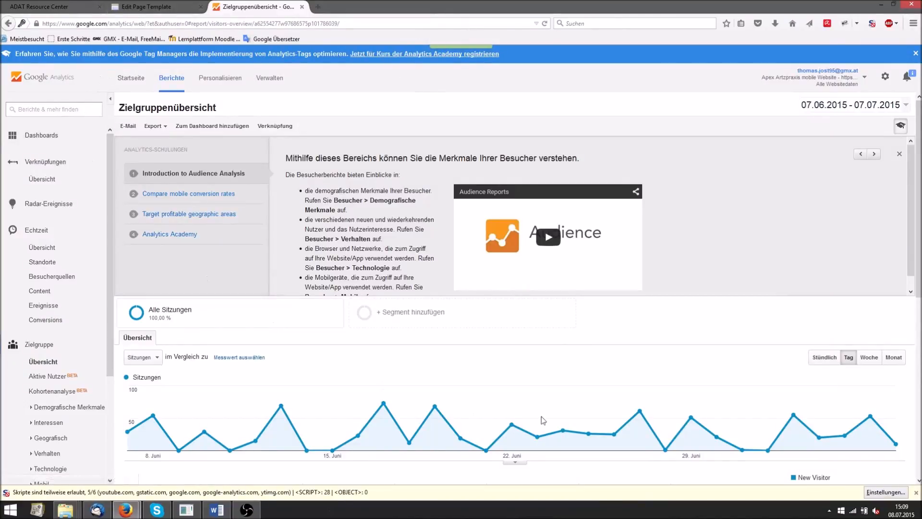
scroll("down", 3)
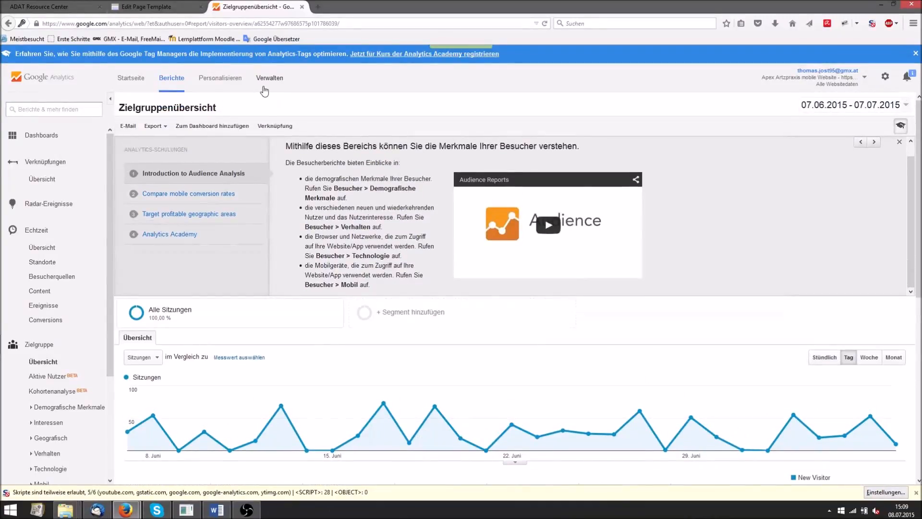
left_click(269, 78)
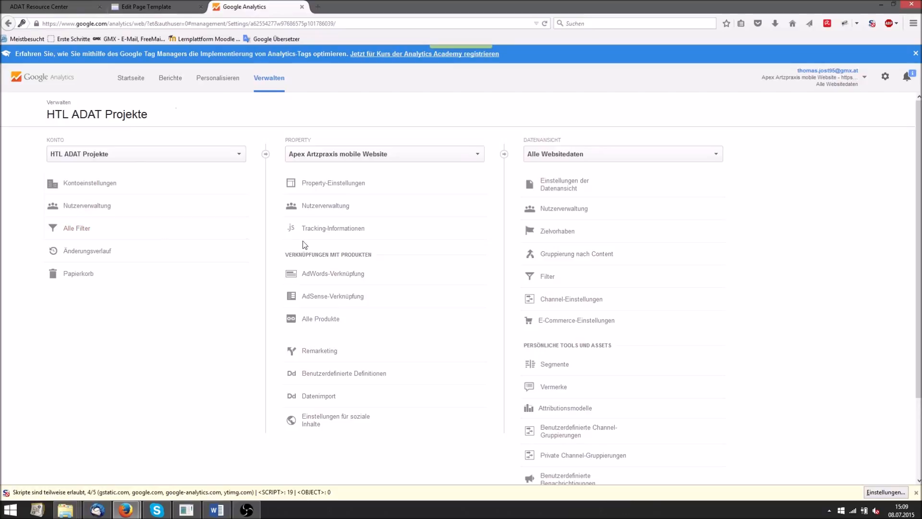
Show the property's Tracking-Code page and select tracking ID UA-62554277-1
left_click(333, 229)
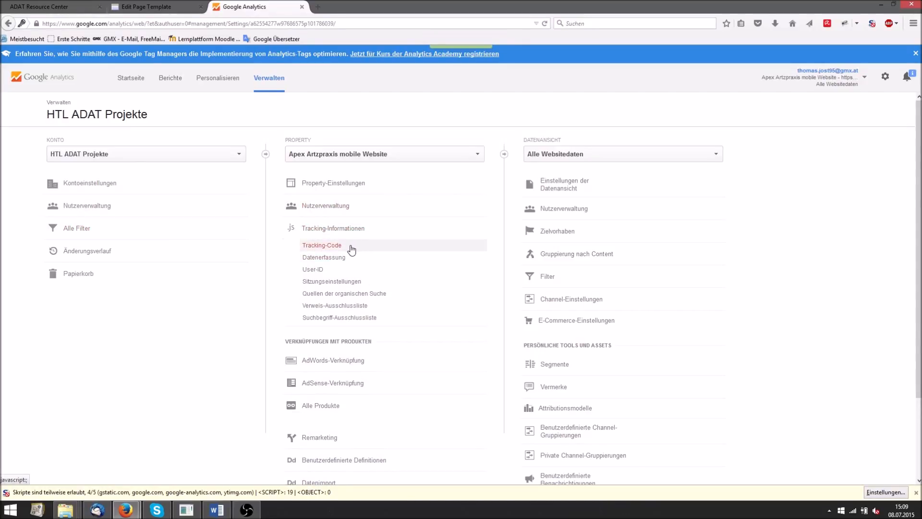
left_click(322, 245)
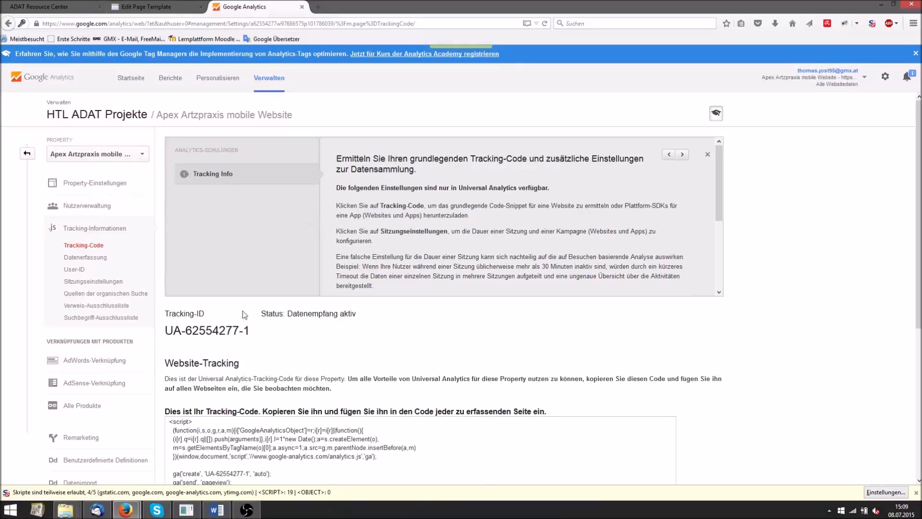
left_click_drag(166, 329, 216, 329)
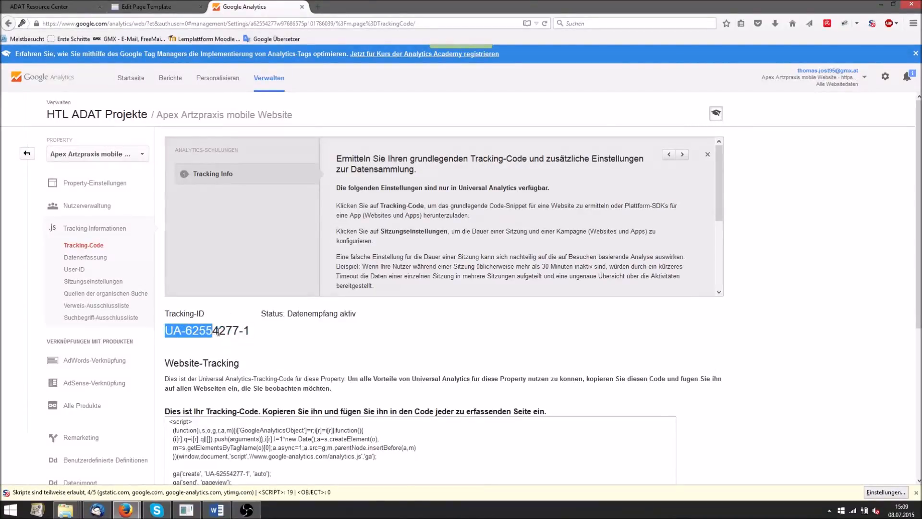
scroll("down", 3)
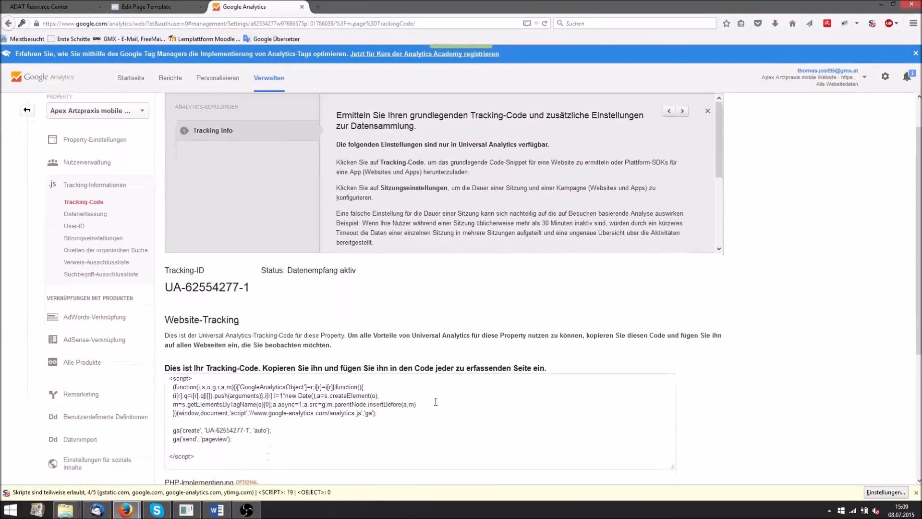